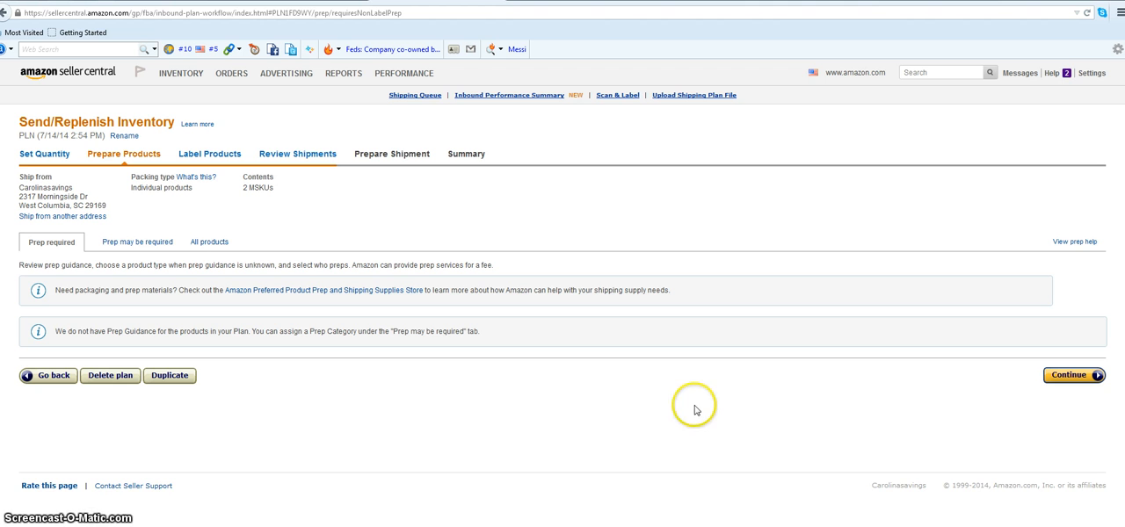
{"action": "mouse_move", "coordinate": [677, 400]}
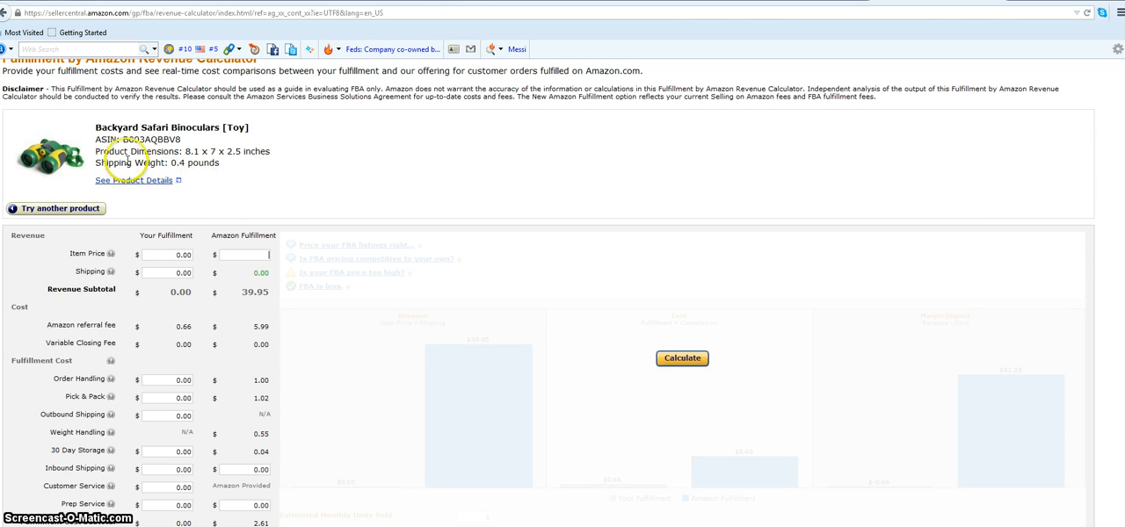
{"action": "mouse_move", "coordinate": [605, 176]}
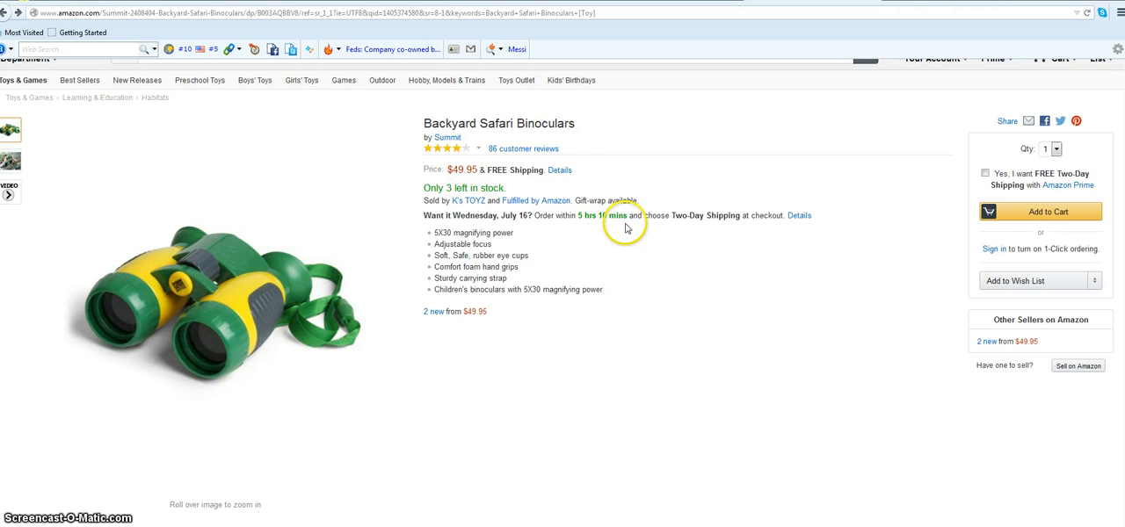
{"action": "scroll", "scroll_direction": "down", "scroll_amount": 3}
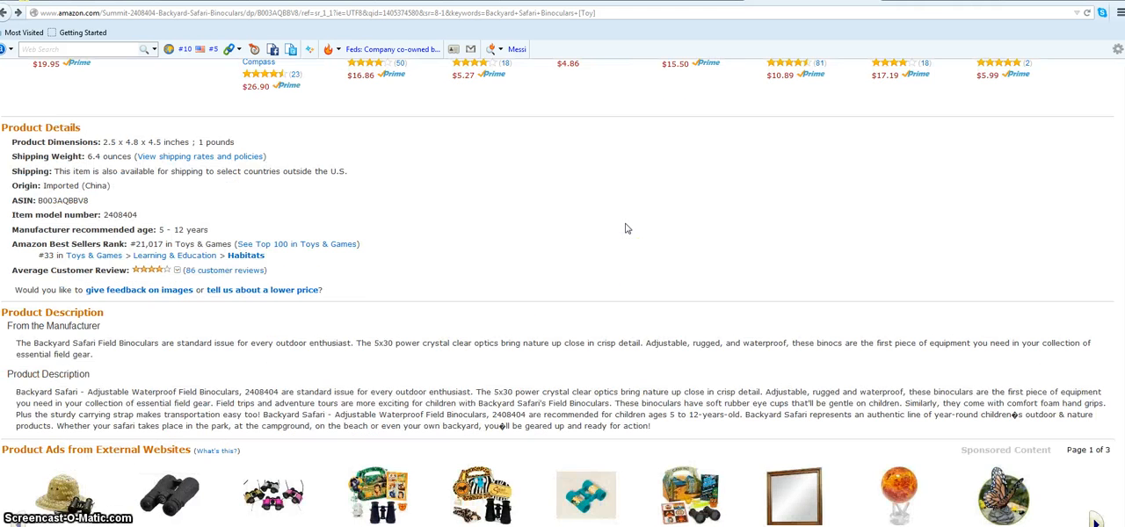
{"action": "scroll", "scroll_direction": "down", "scroll_amount": 3}
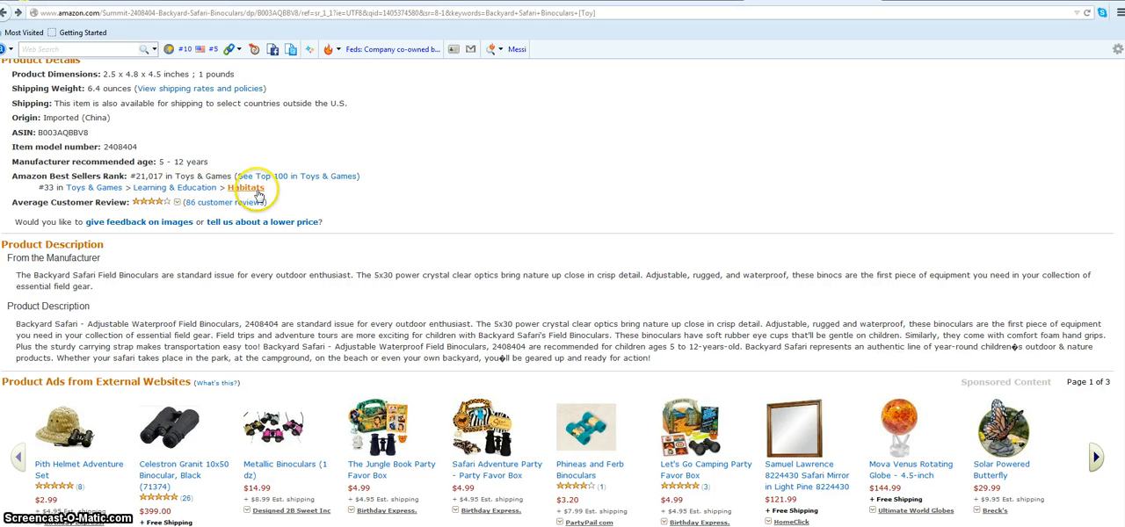
{"action": "scroll", "scroll_direction": "down", "scroll_amount": 3}
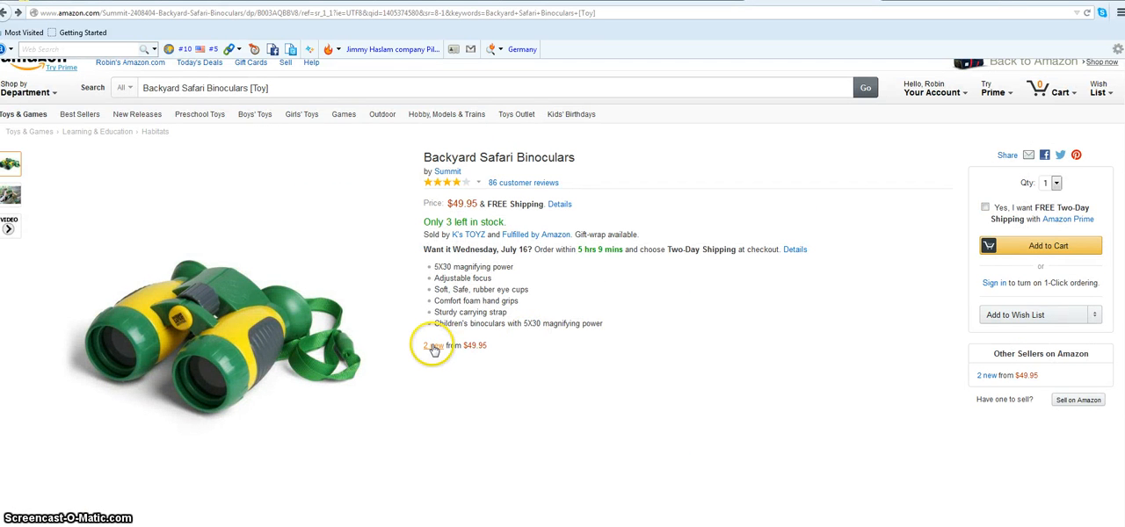
Review the two new binocular offers at $49.95 (Amazon-fulfilled) and $74.93
{"action": "left_click", "coordinate": [432, 344]}
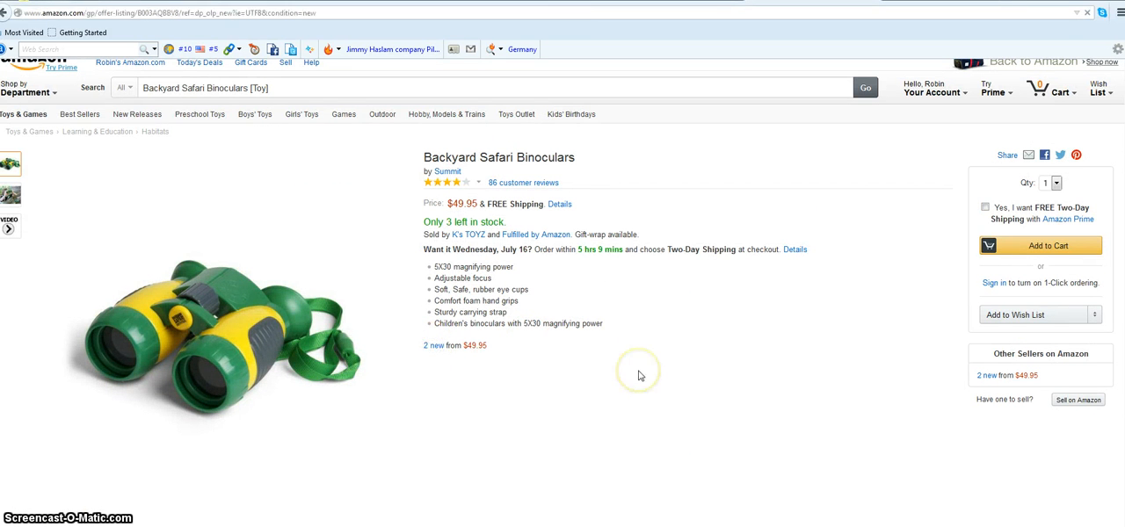
{"action": "left_click", "coordinate": [429, 345]}
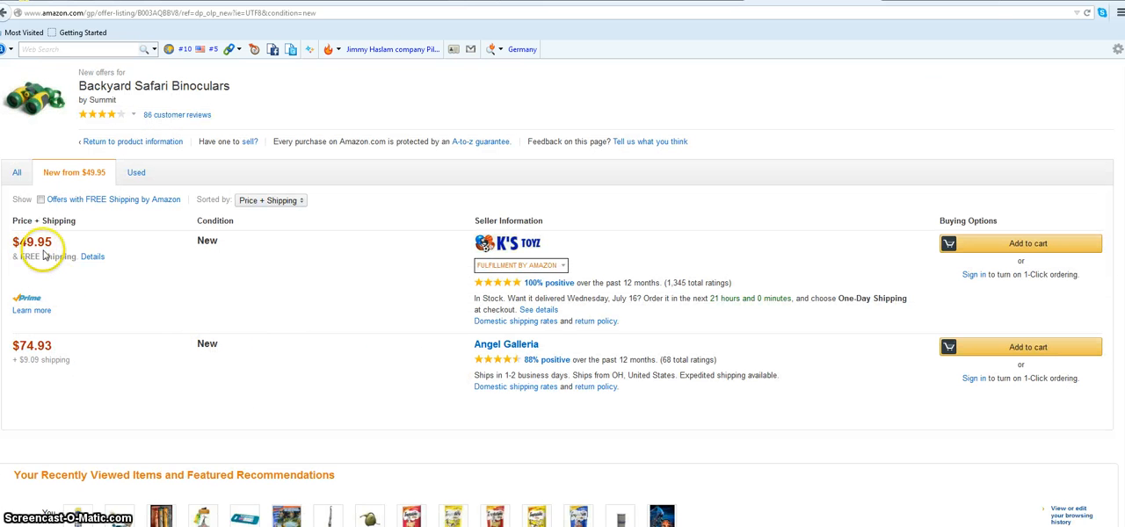
{"action": "mouse_move", "coordinate": [74, 359]}
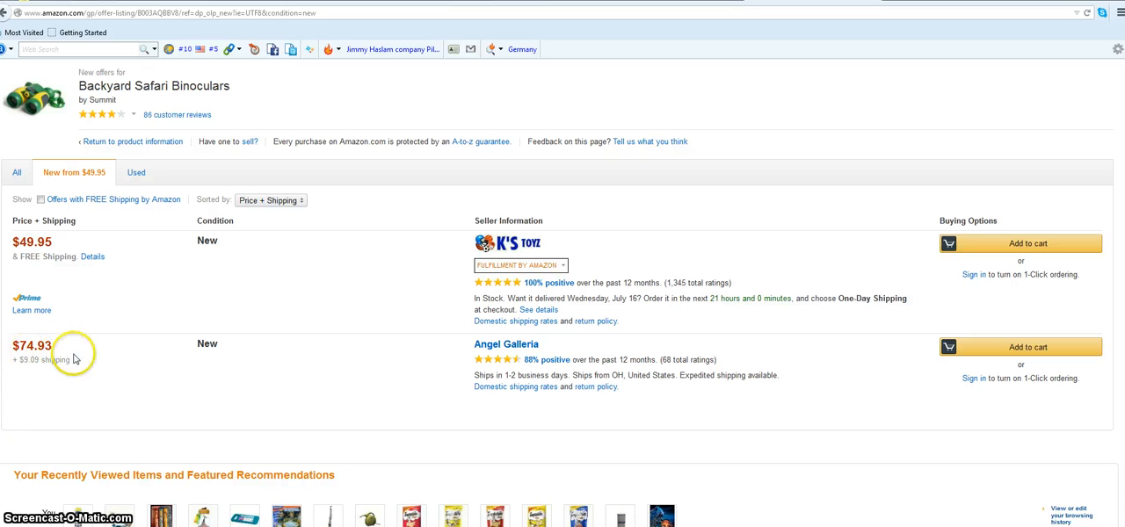
{"action": "mouse_move", "coordinate": [281, 362]}
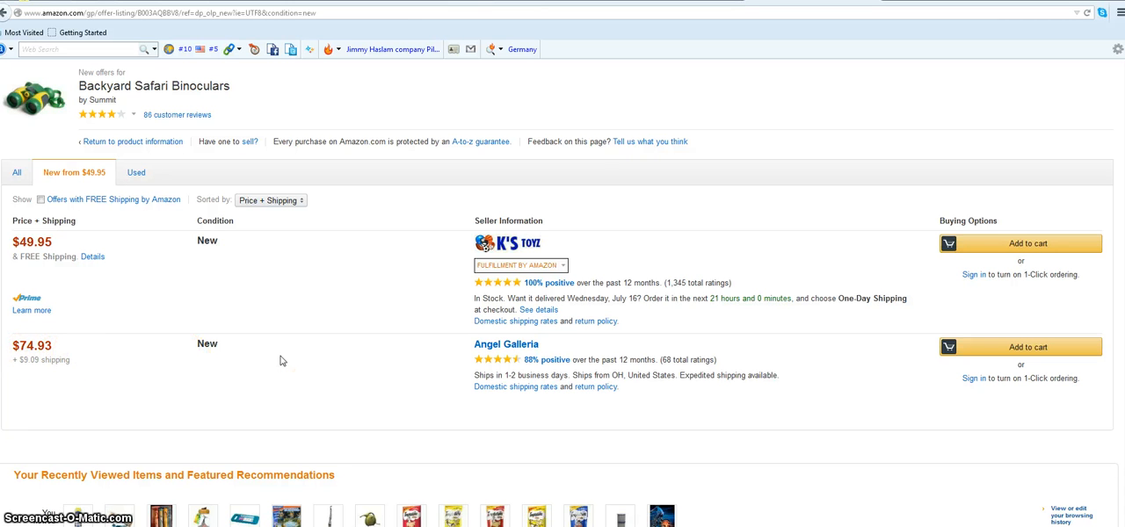
{"action": "mouse_move", "coordinate": [404, 353]}
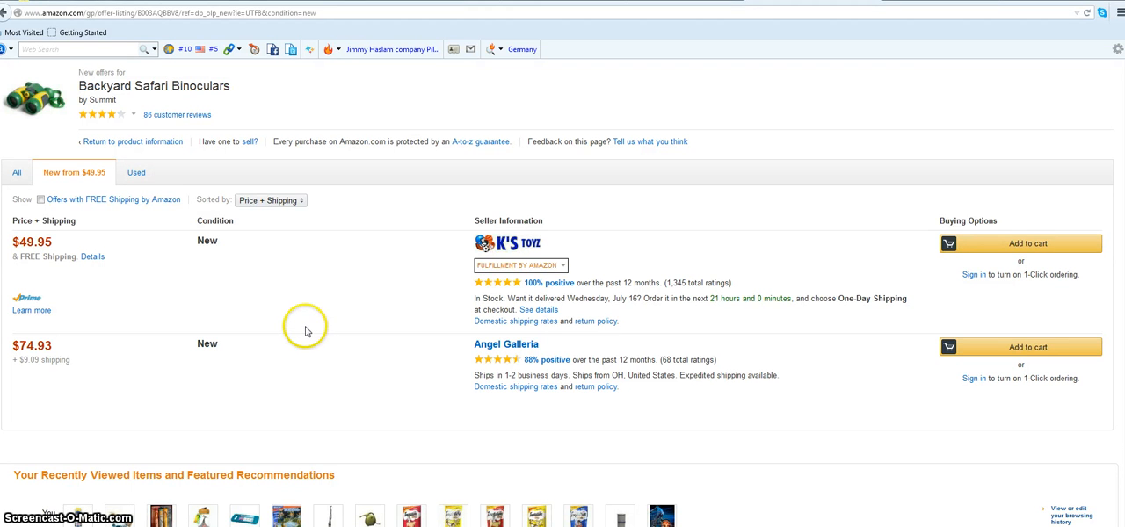
{"action": "mouse_move", "coordinate": [305, 331]}
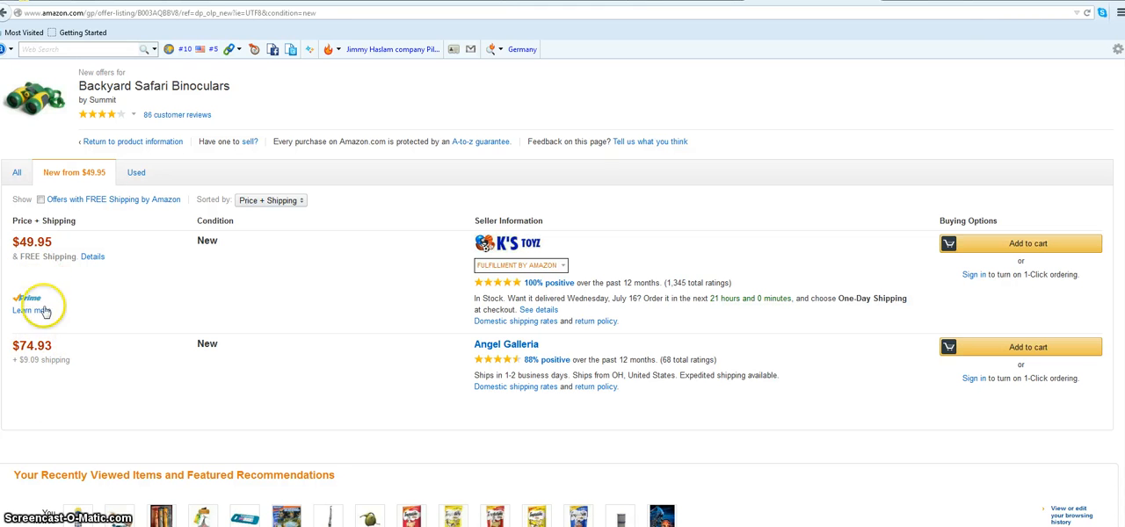
{"action": "mouse_move", "coordinate": [46, 278]}
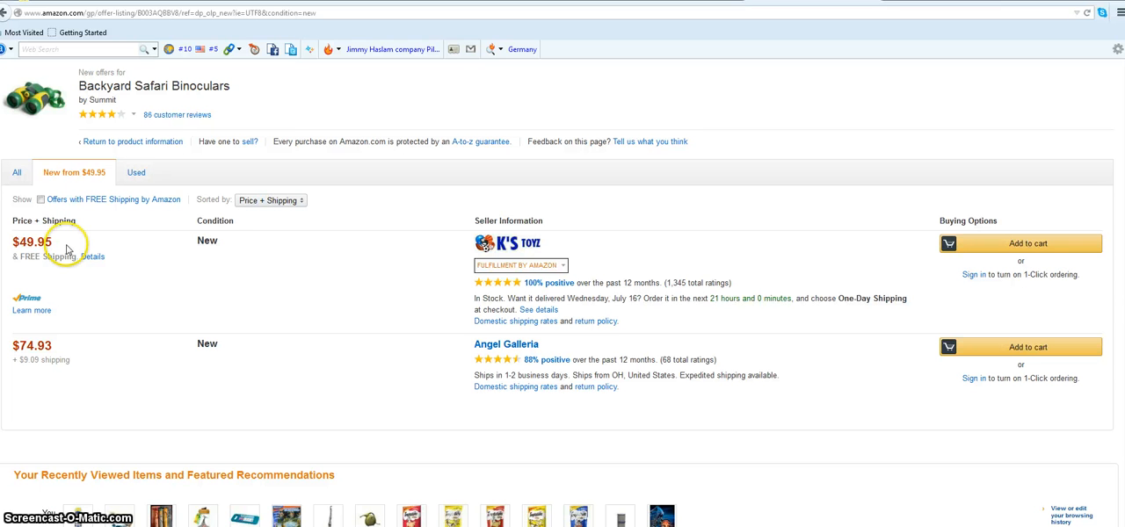
{"action": "mouse_move", "coordinate": [738, 130]}
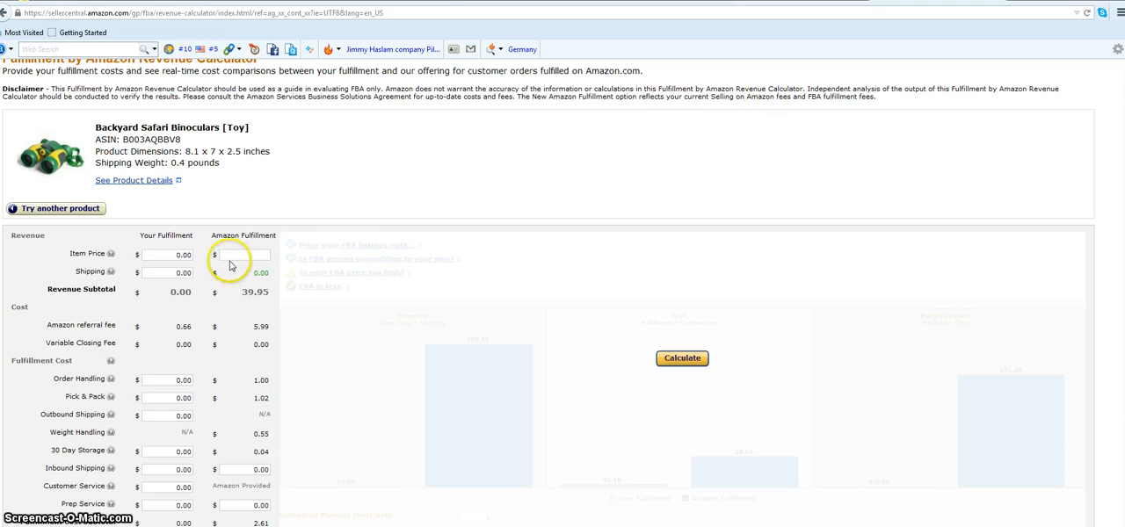
Calculate Amazon fulfillment revenue for a $24.97 item price, giving an $18.81 margin impact
{"action": "type", "text": "24.97"}
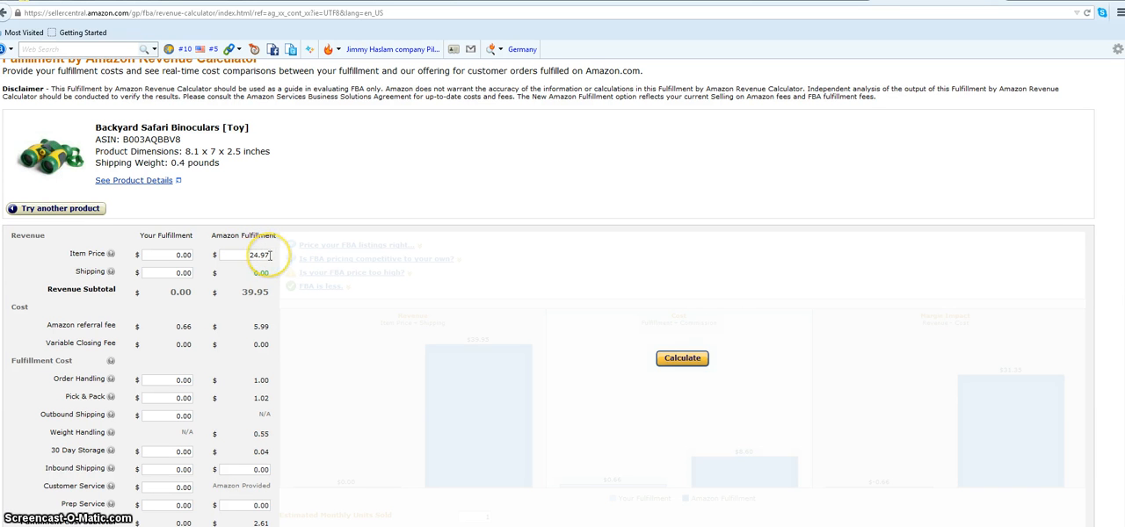
{"action": "mouse_move", "coordinate": [519, 333]}
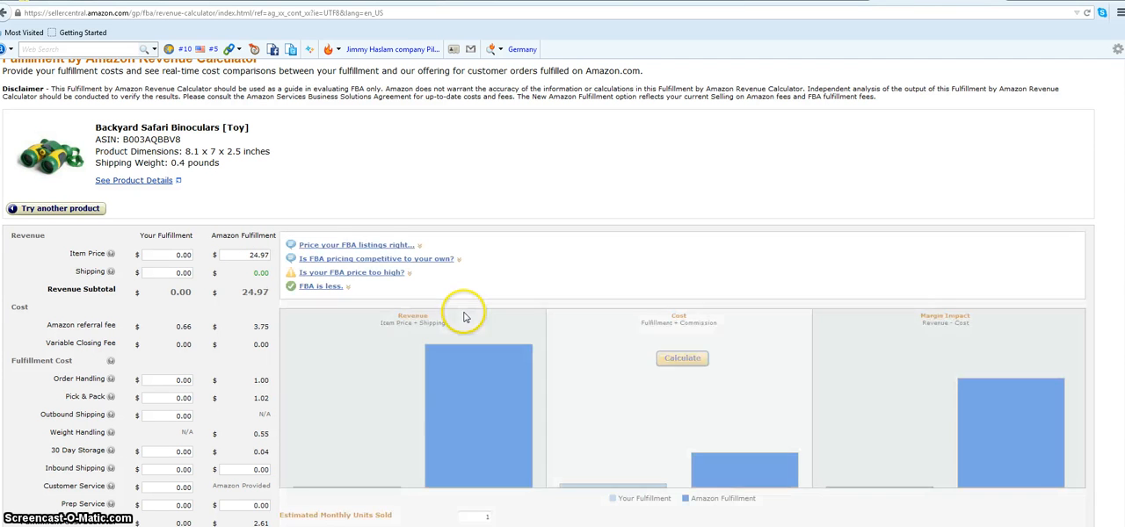
{"action": "left_click", "coordinate": [682, 359]}
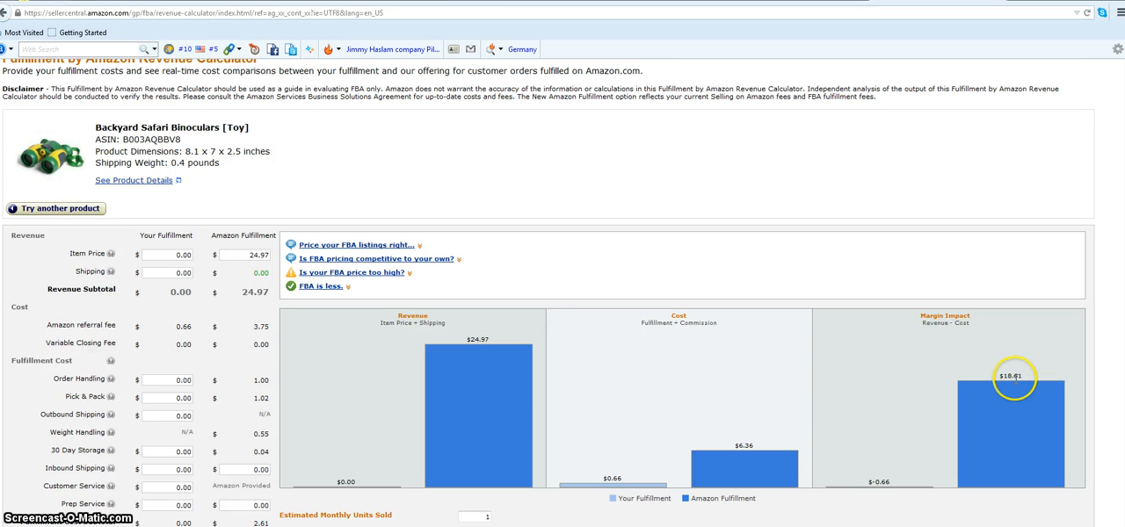
{"action": "mouse_move", "coordinate": [1015, 378]}
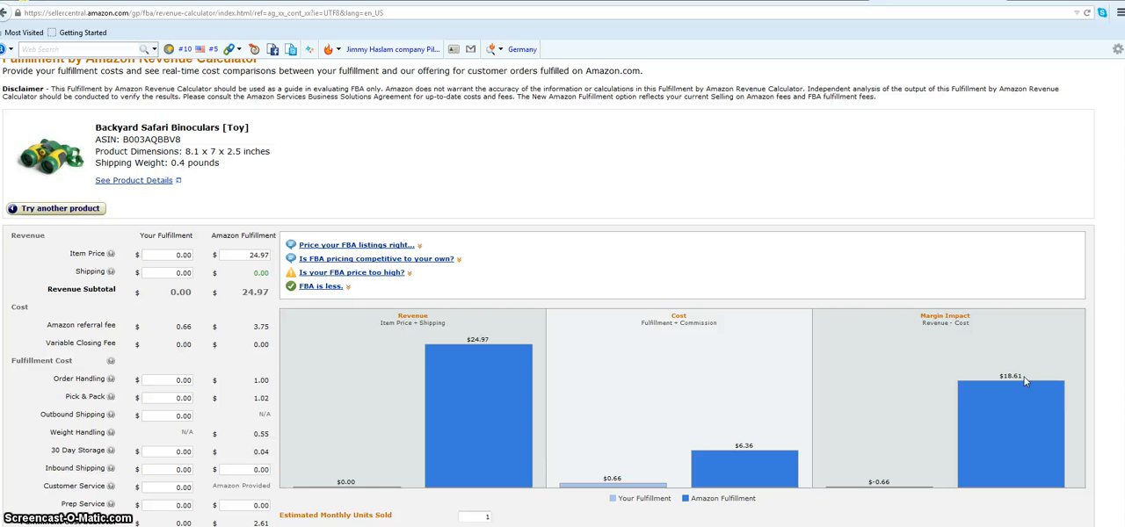
{"action": "mouse_move", "coordinate": [1023, 379]}
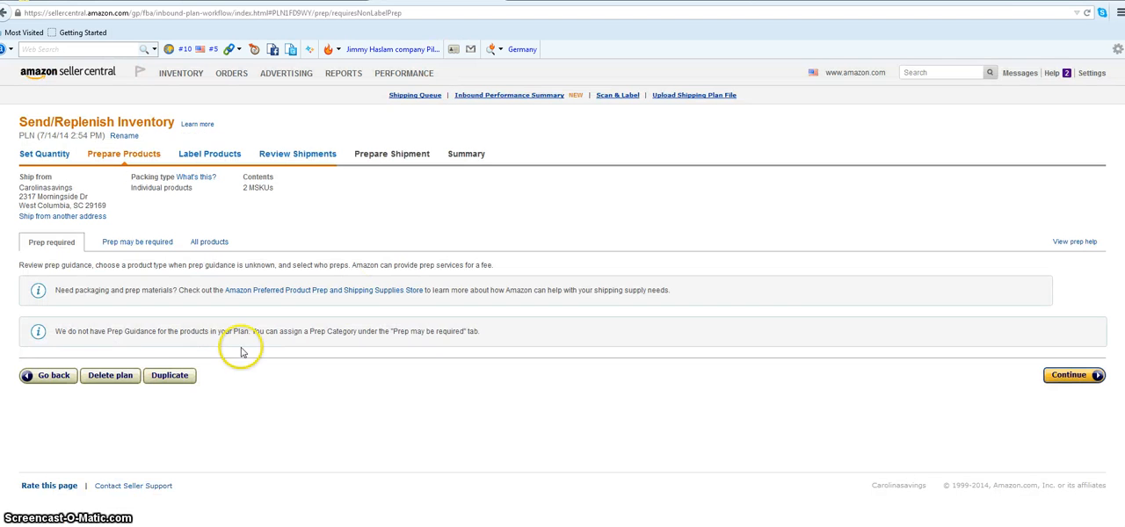
{"action": "mouse_move", "coordinate": [250, 290]}
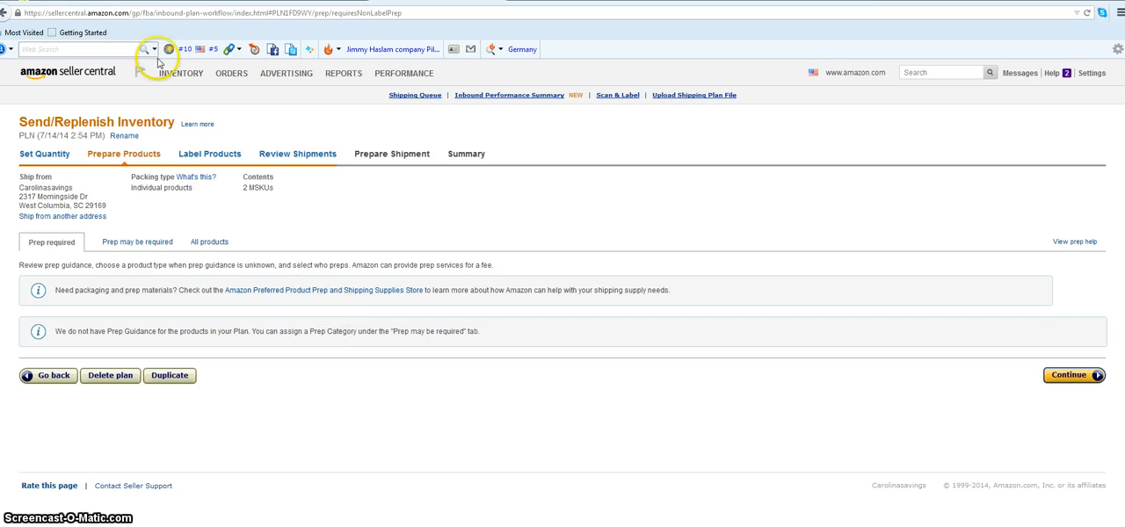
Reach the Add a Product catalog search page from the Inventory menu
{"action": "left_click", "coordinate": [183, 74]}
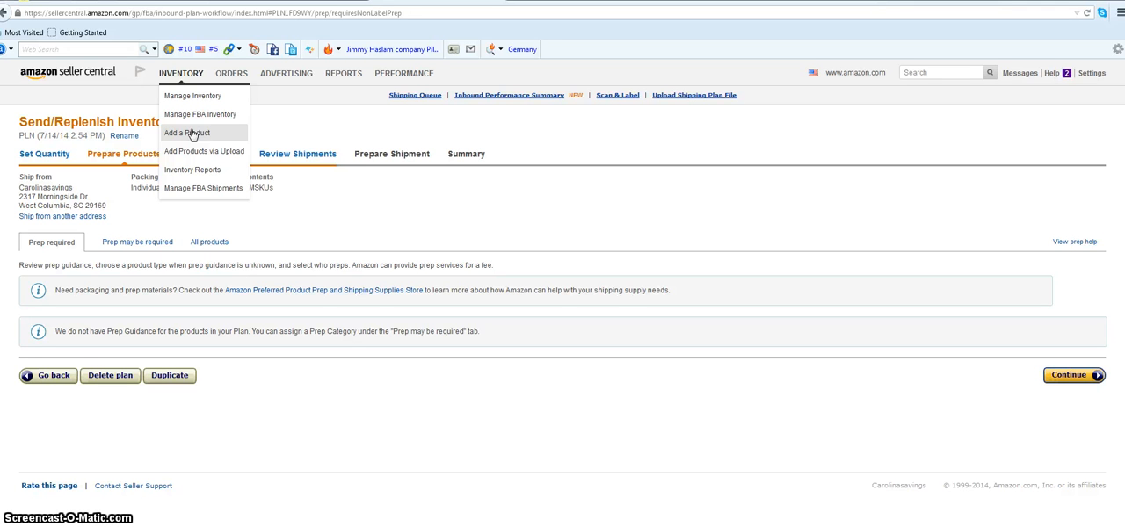
{"action": "mouse_move", "coordinate": [191, 134]}
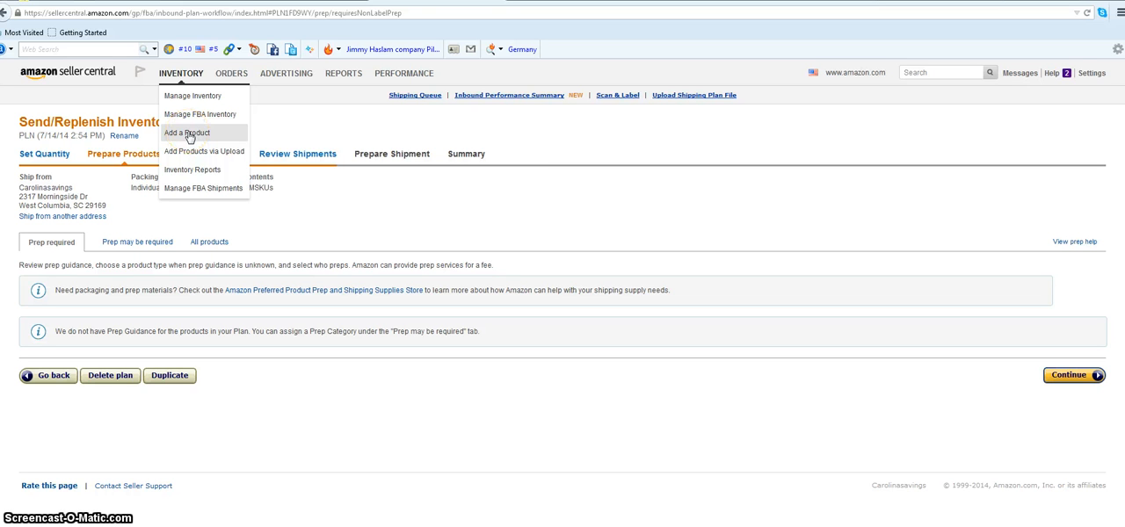
{"action": "left_click", "coordinate": [187, 133]}
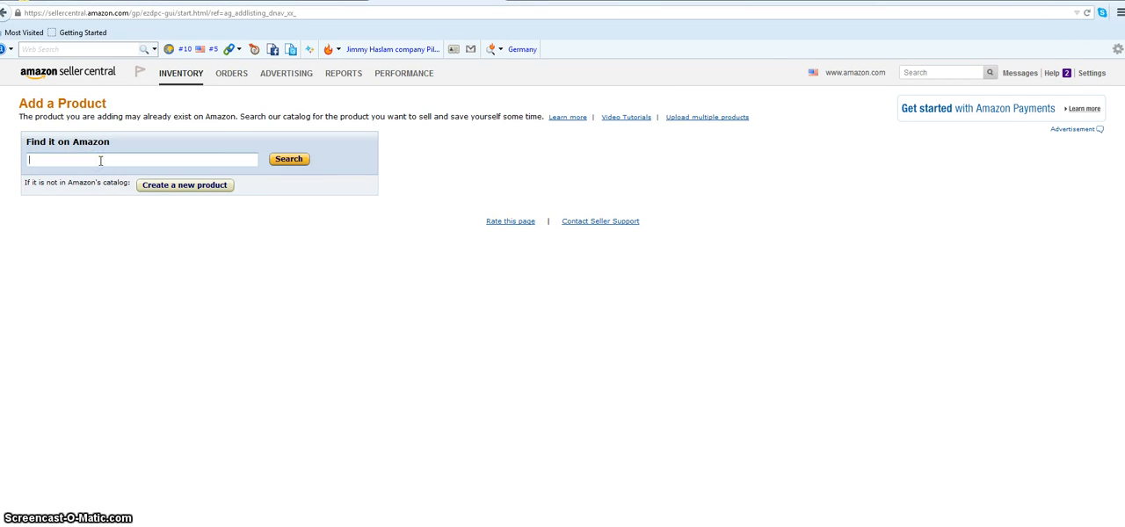
{"action": "type", "text": "022517507308"}
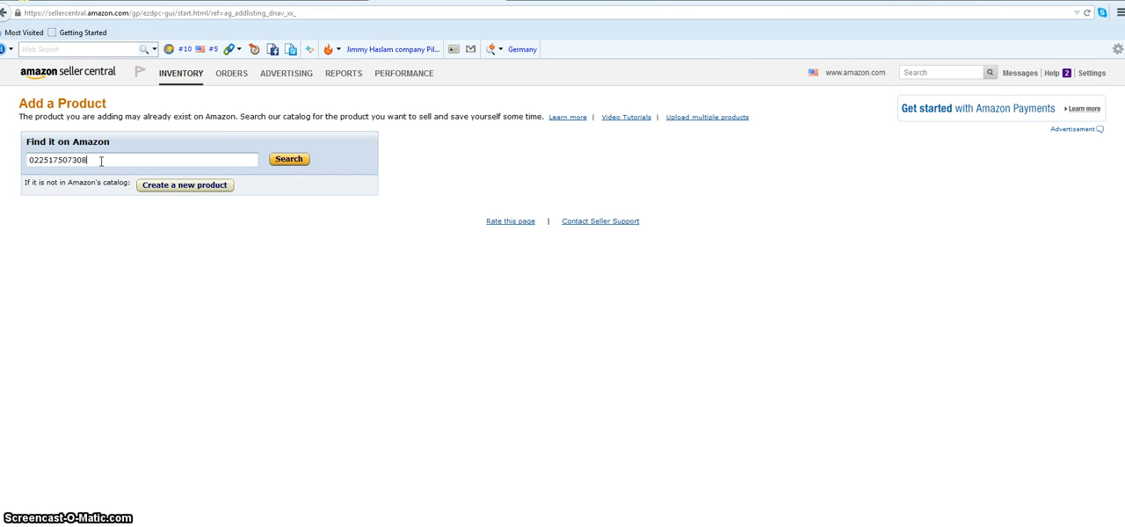
{"action": "left_click", "coordinate": [288, 160]}
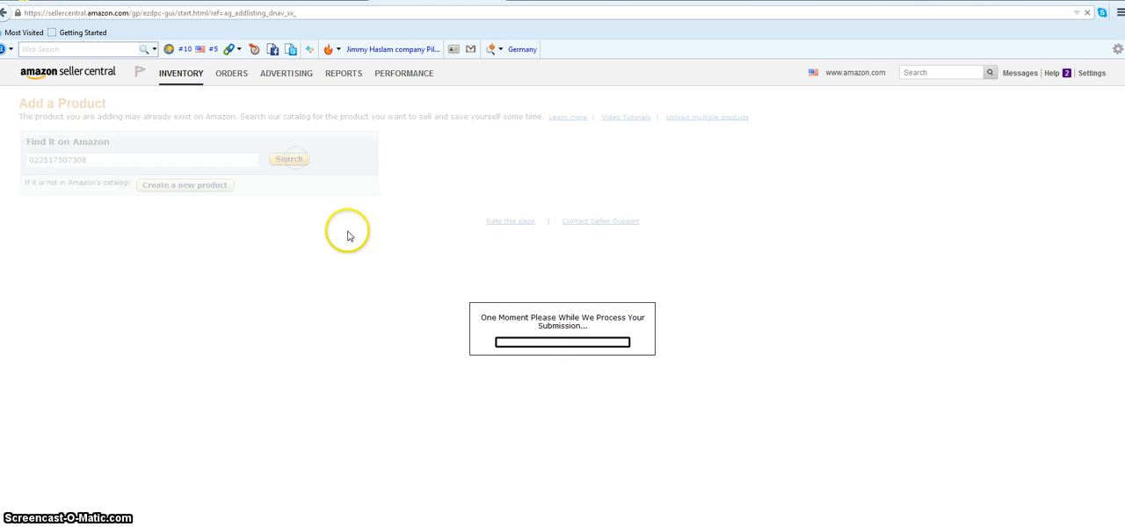
{"action": "left_click", "coordinate": [288, 160]}
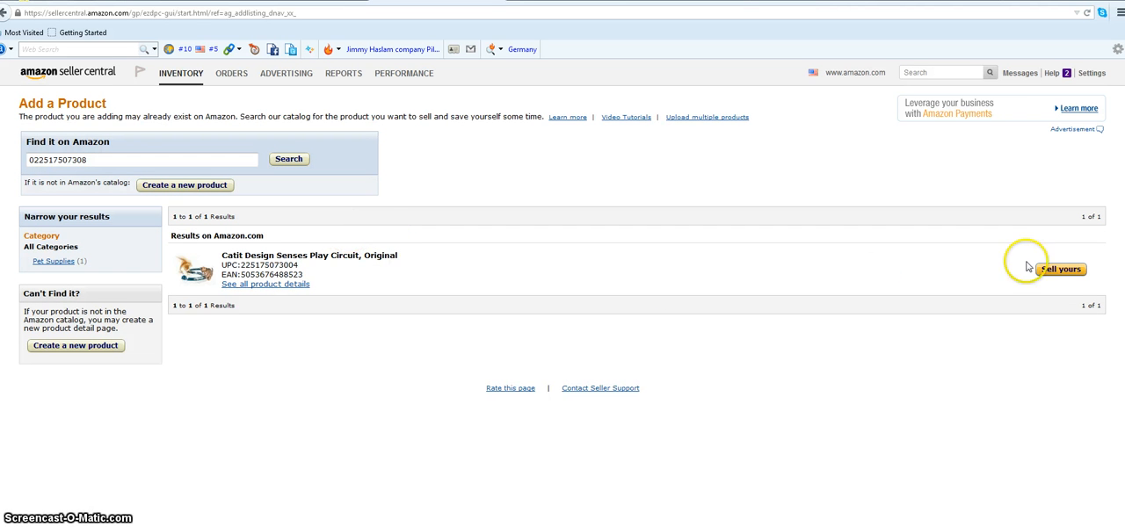
{"action": "mouse_move", "coordinate": [437, 297]}
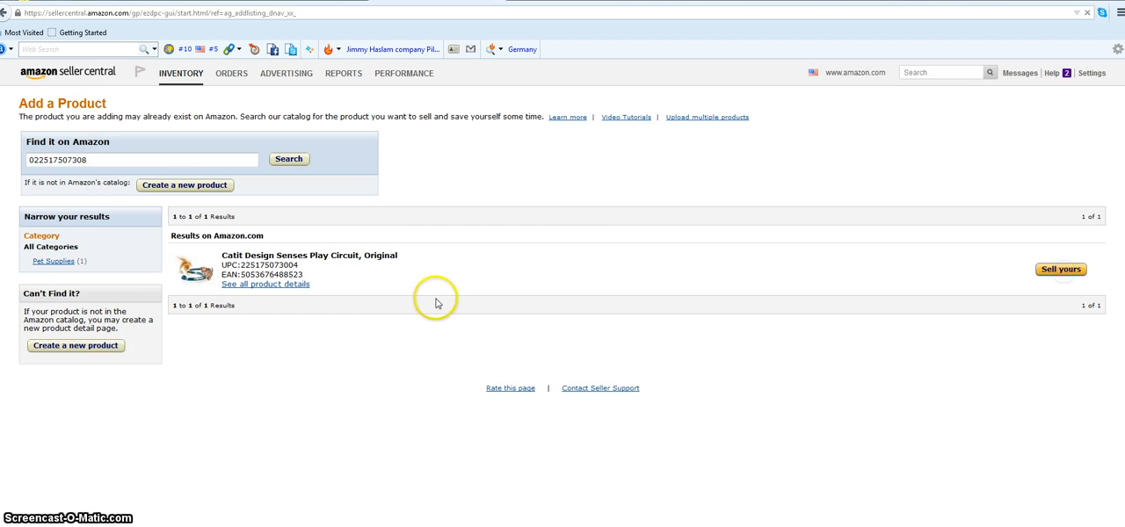
Start an offer for the Catit Senses Play Circuit with condition New and price $17.99
{"action": "left_click", "coordinate": [1062, 269]}
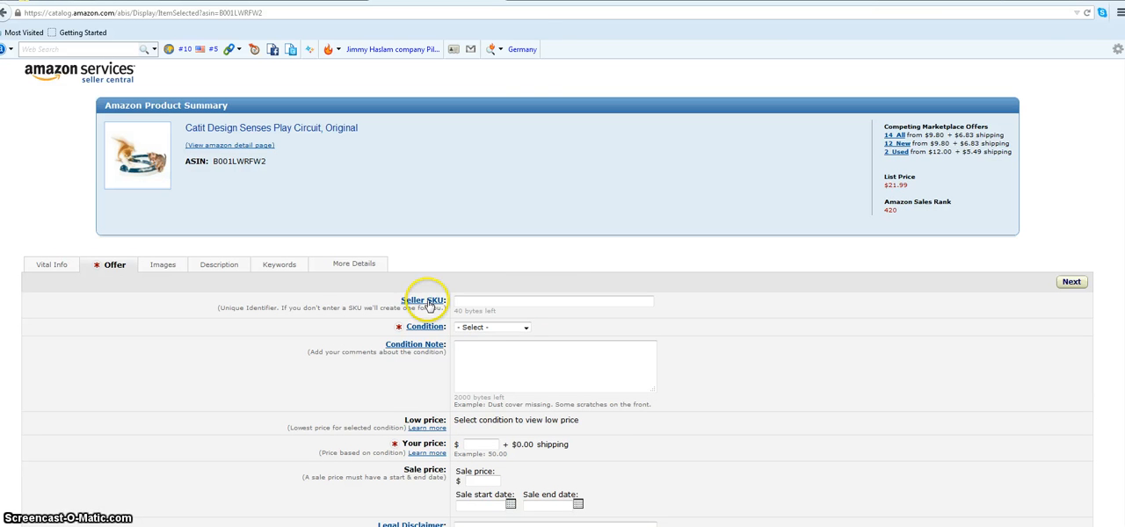
{"action": "left_click", "coordinate": [492, 327]}
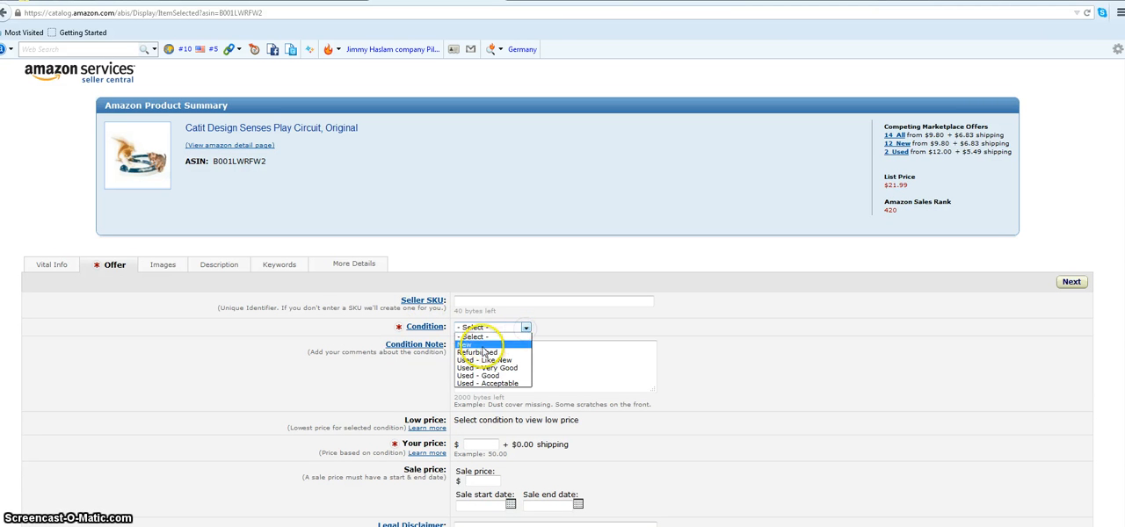
{"action": "left_click", "coordinate": [471, 344]}
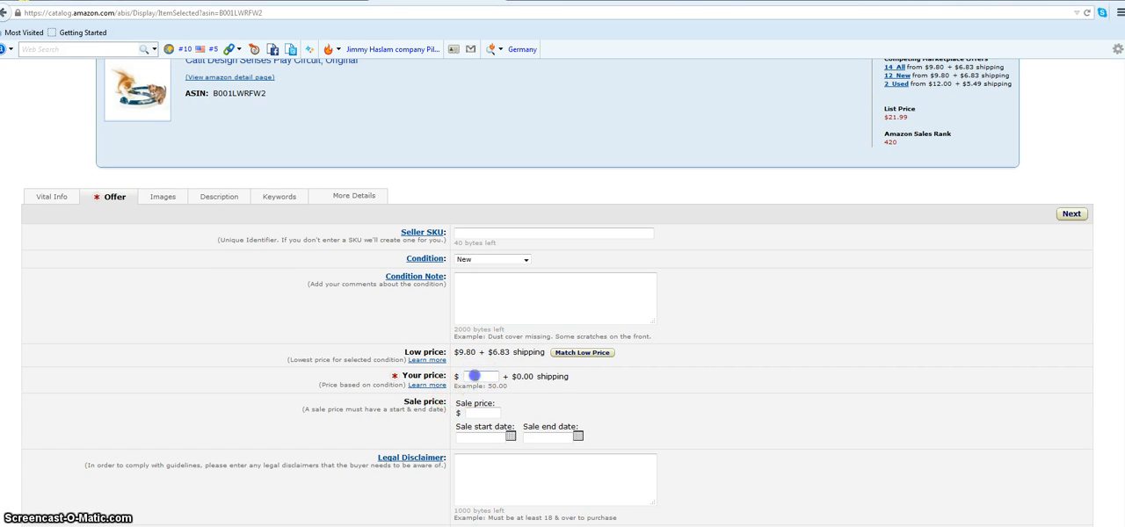
{"action": "left_click", "coordinate": [478, 376]}
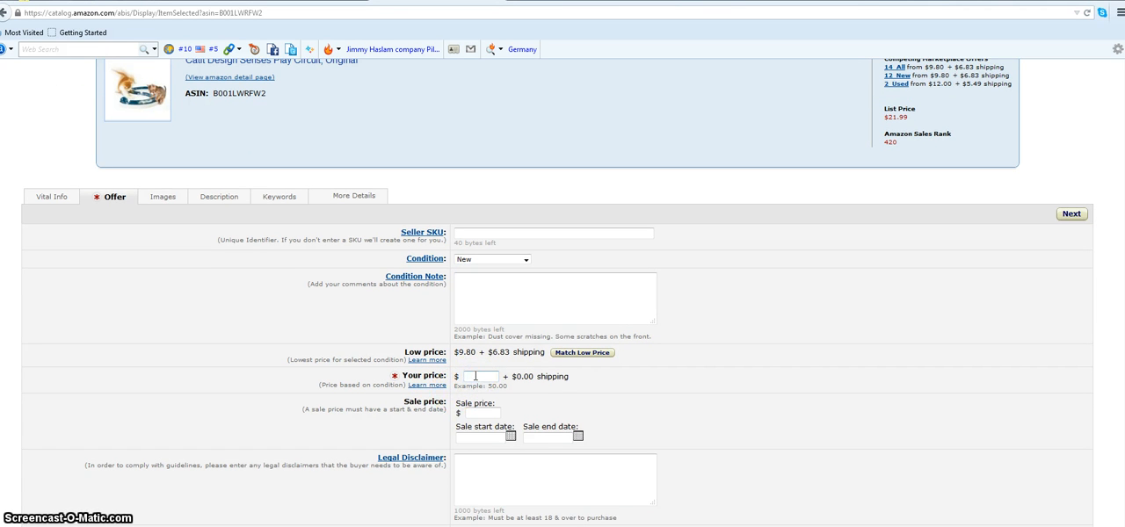
{"action": "type", "text": "17.99"}
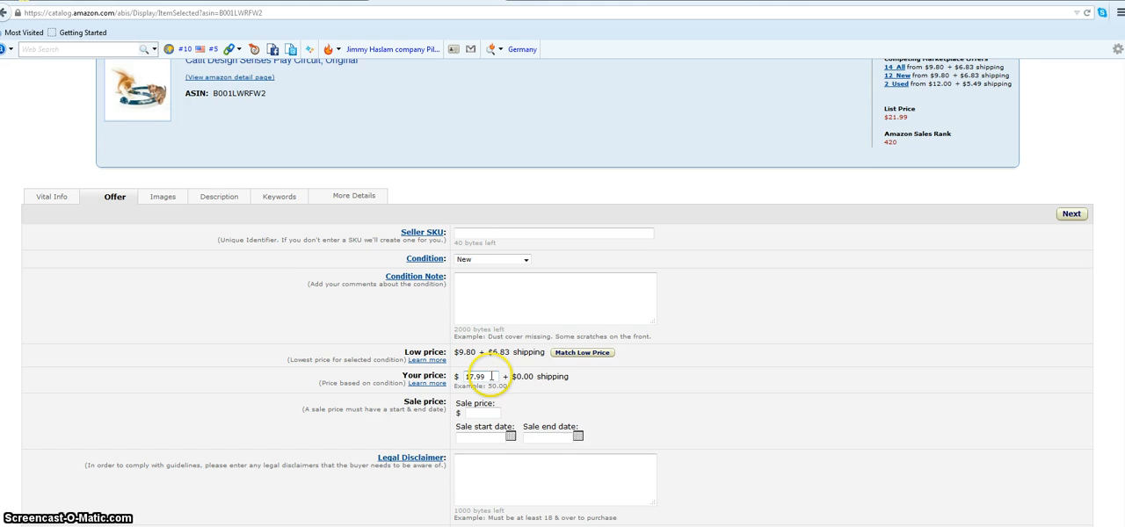
{"action": "scroll", "scroll_direction": "down", "scroll_amount": 3}
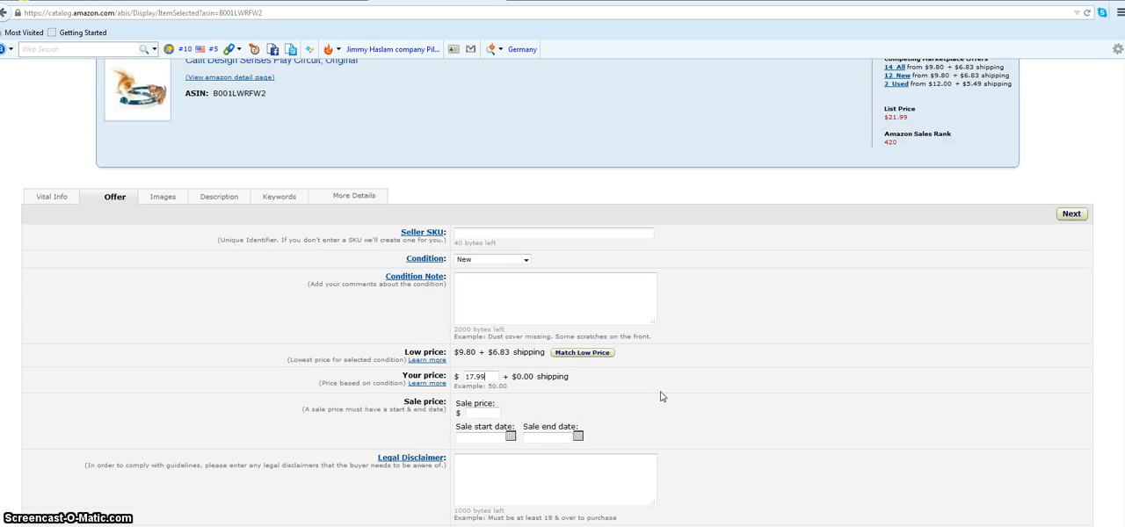
{"action": "left_click", "coordinate": [478, 377]}
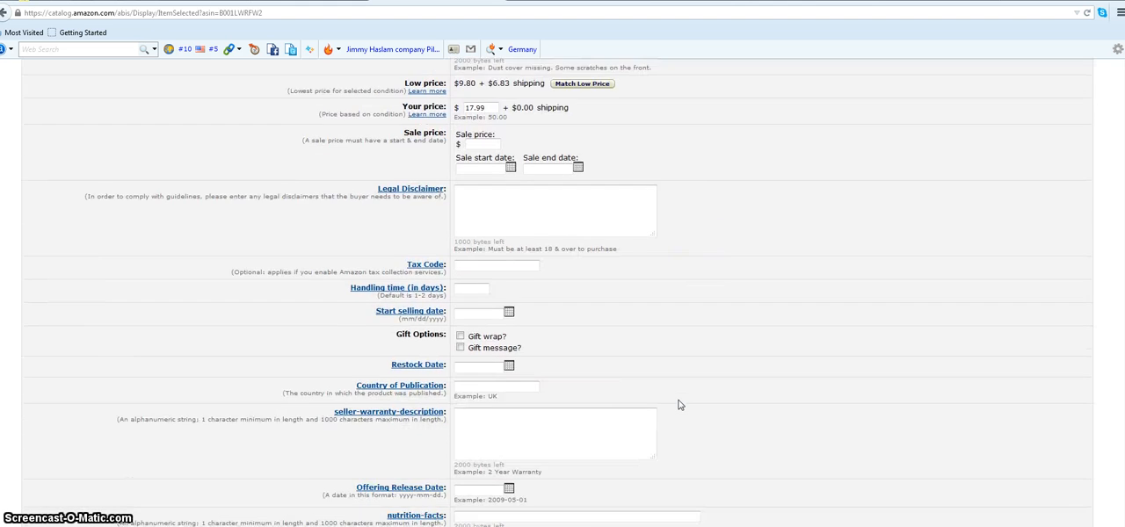
Set the offer to Amazon fulfillment and continue to the Send/Replenish Inventory page
{"action": "left_click", "coordinate": [460, 422]}
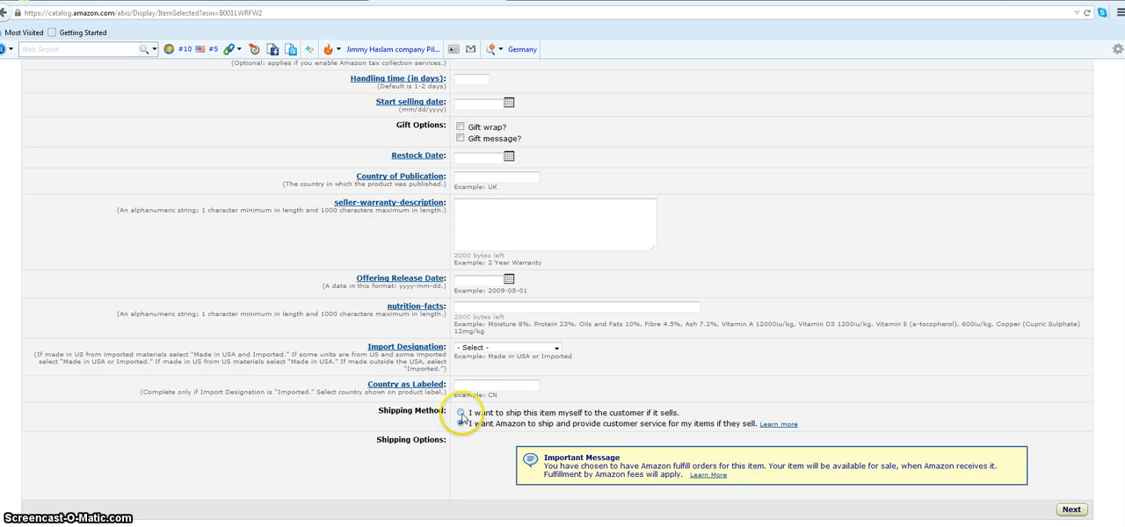
{"action": "left_click", "coordinate": [461, 424]}
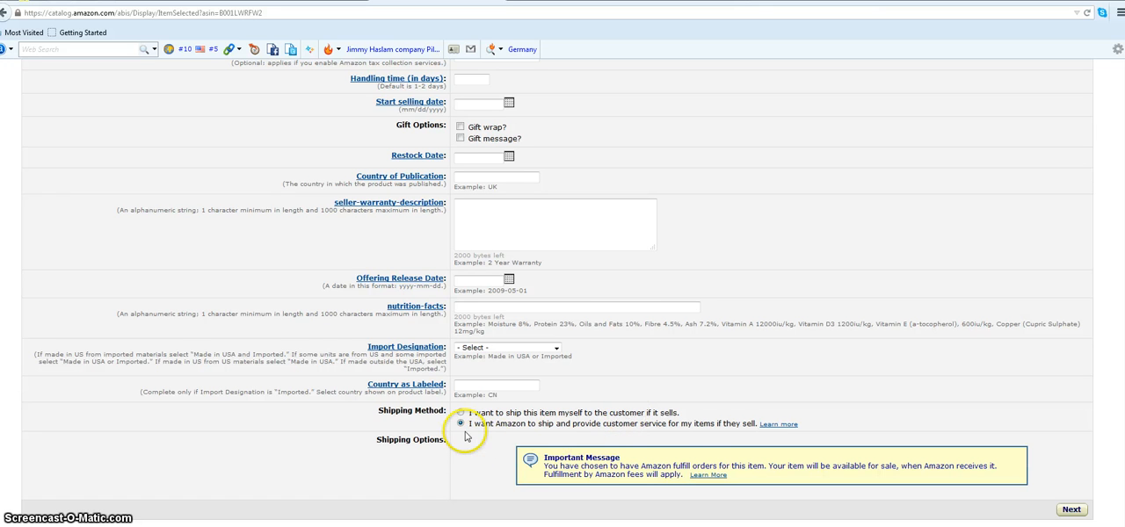
{"action": "mouse_move", "coordinate": [700, 439]}
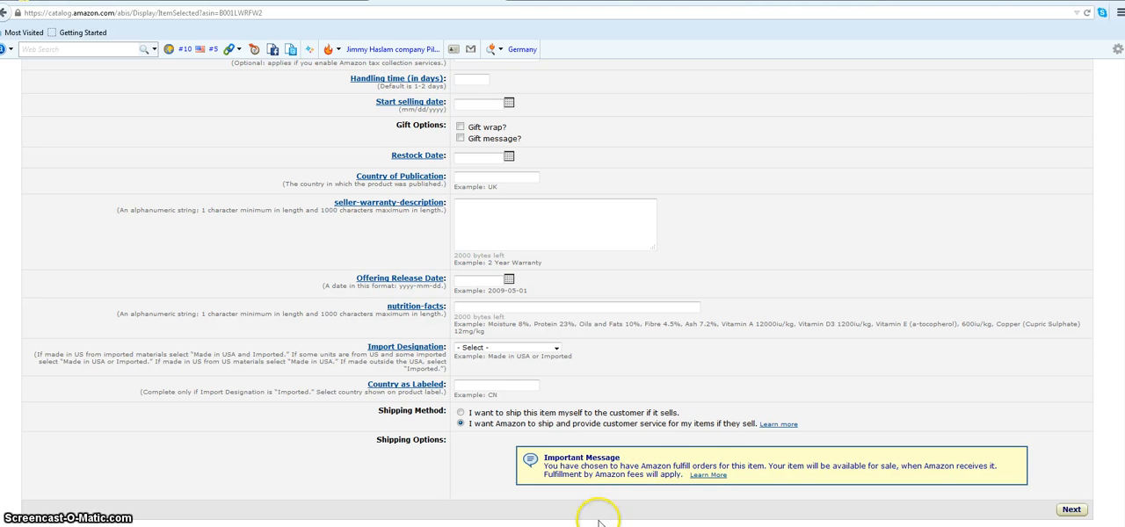
{"action": "left_click", "coordinate": [1070, 509]}
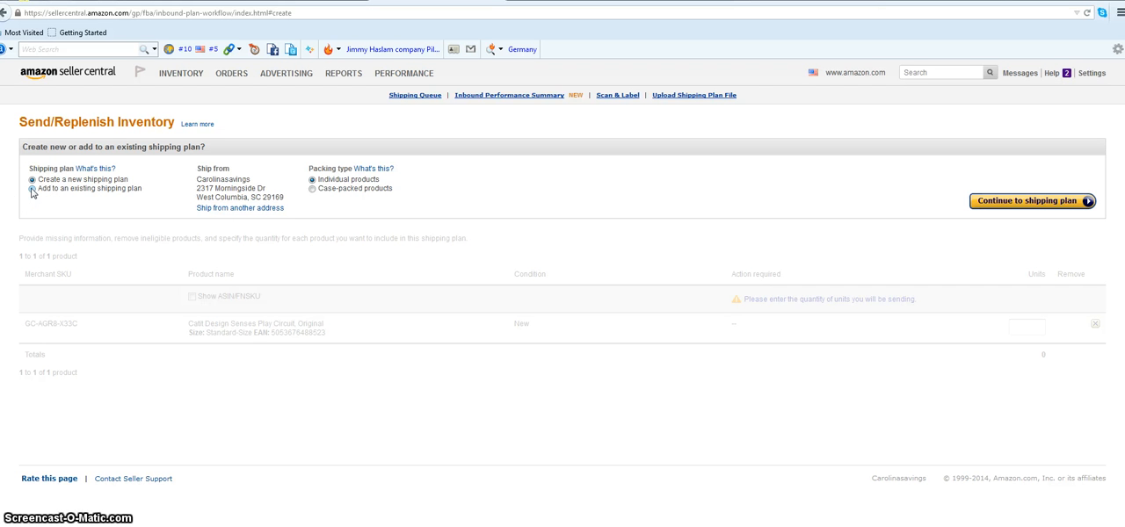
Add the product to existing shipping plan PLN (7/14/14 2:54 PM)
{"action": "left_click", "coordinate": [32, 190]}
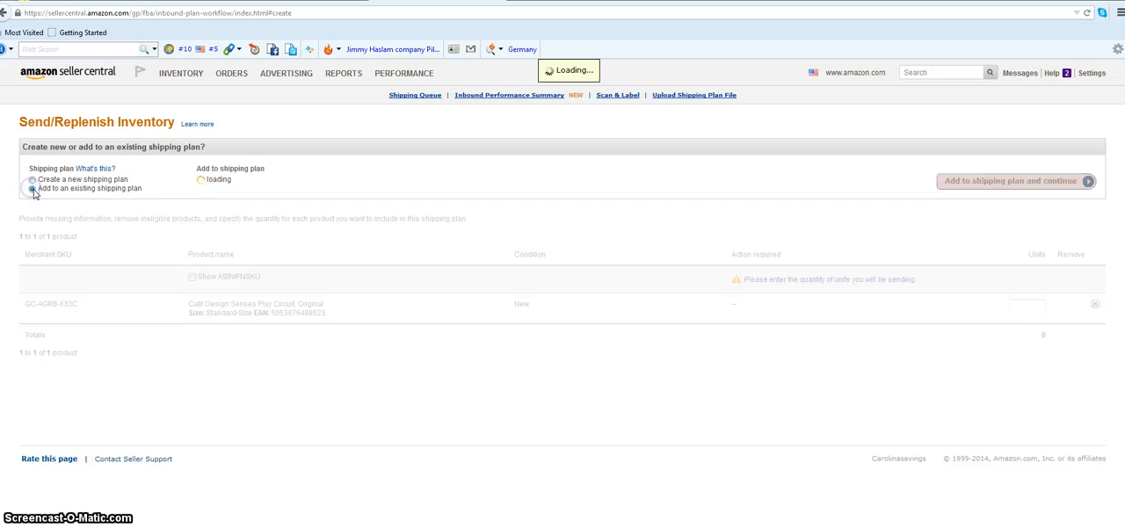
{"action": "left_click", "coordinate": [32, 190]}
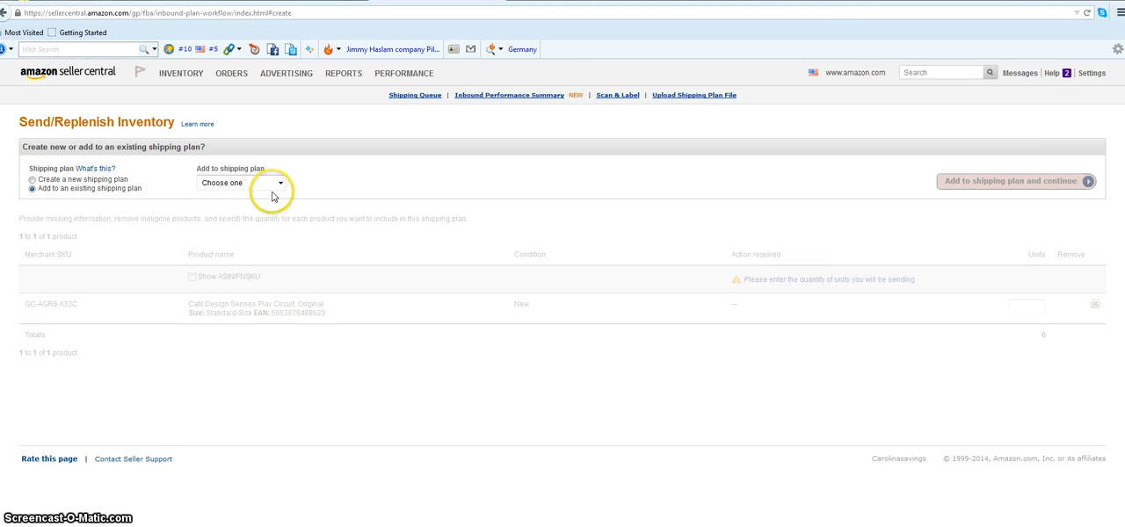
{"action": "left_click", "coordinate": [239, 181]}
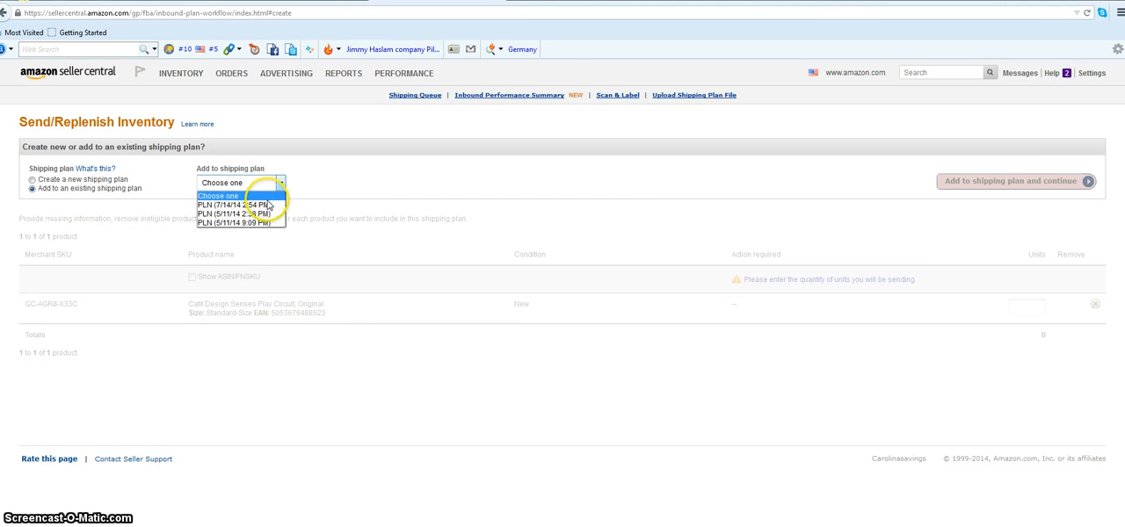
{"action": "left_click", "coordinate": [232, 204]}
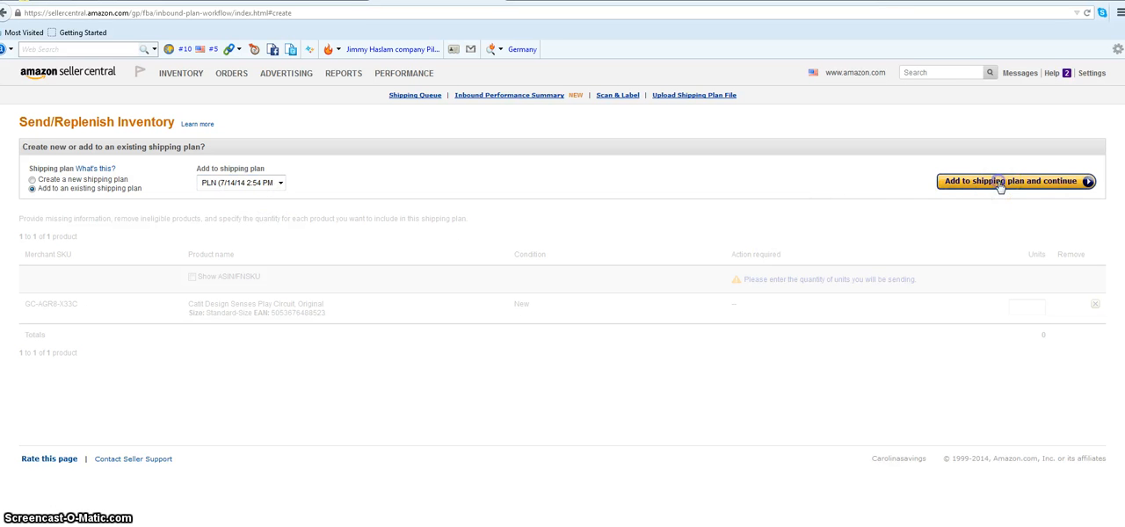
{"action": "left_click", "coordinate": [1009, 181]}
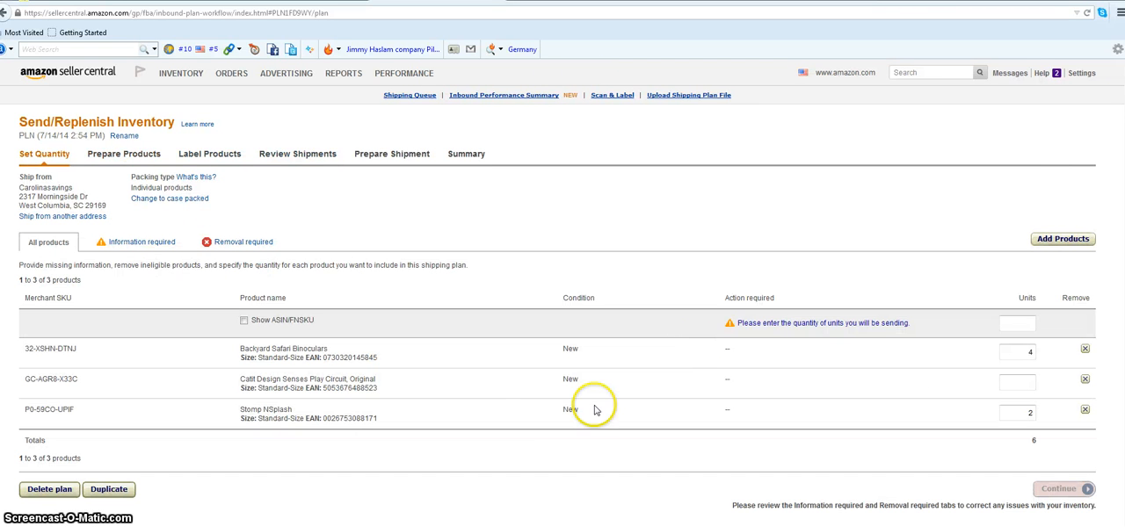
{"action": "mouse_move", "coordinate": [610, 407]}
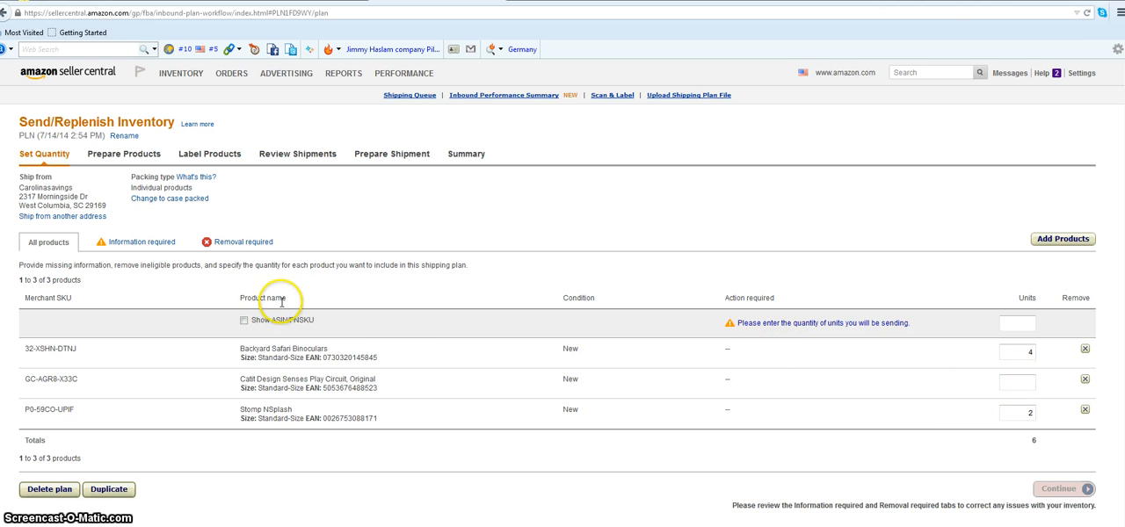
Set 1 unit for the Catit product, totalling 7 units, and continue to Prepare Products
{"action": "type", "text": "1"}
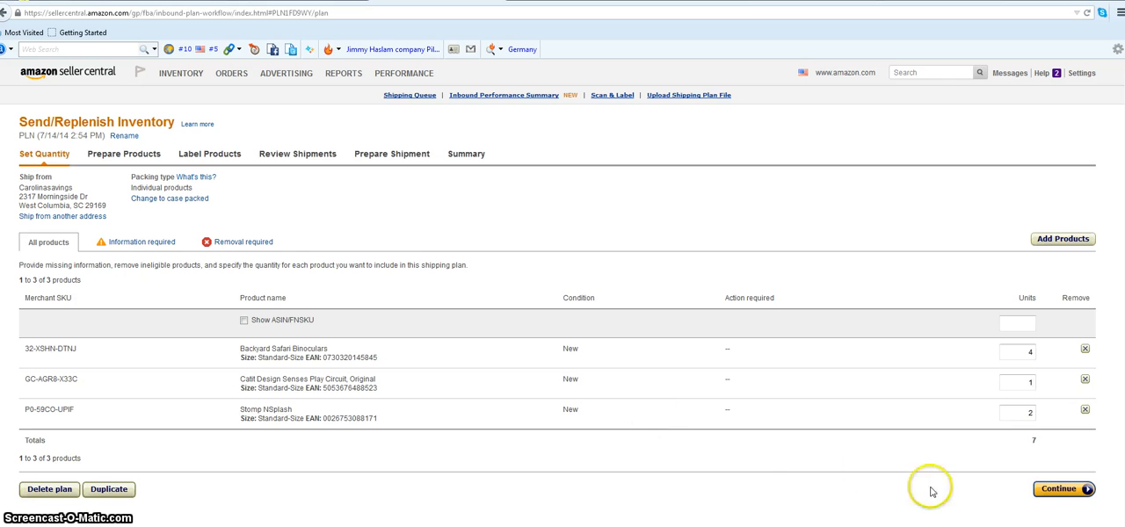
{"action": "left_click", "coordinate": [1058, 488]}
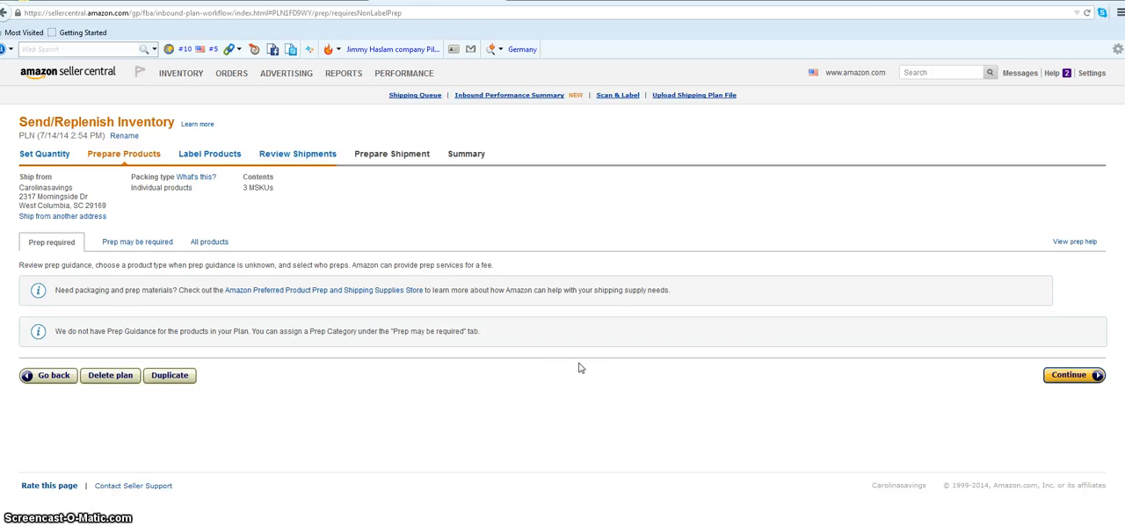
{"action": "mouse_move", "coordinate": [14, 330]}
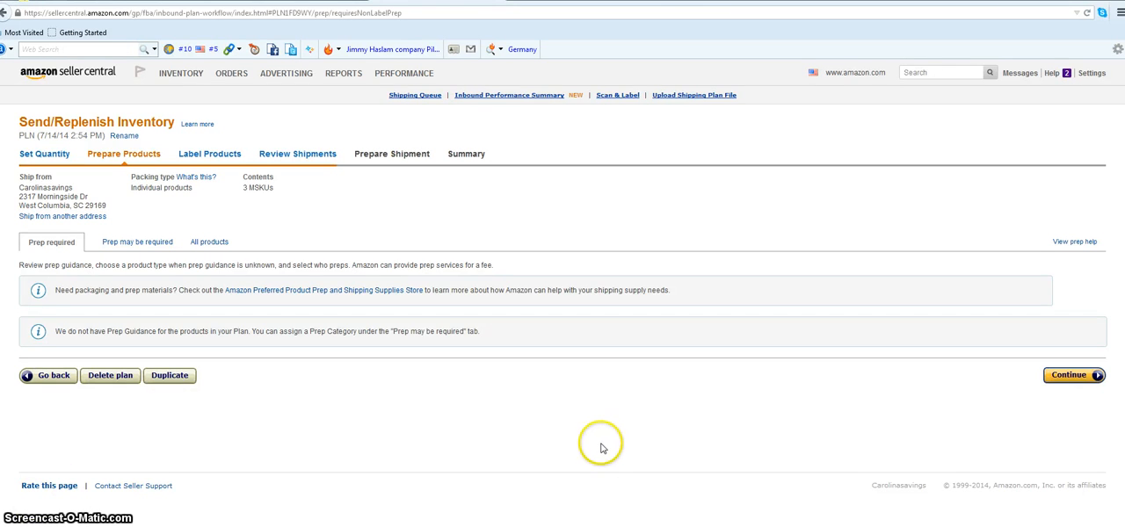
{"action": "mouse_move", "coordinate": [601, 450]}
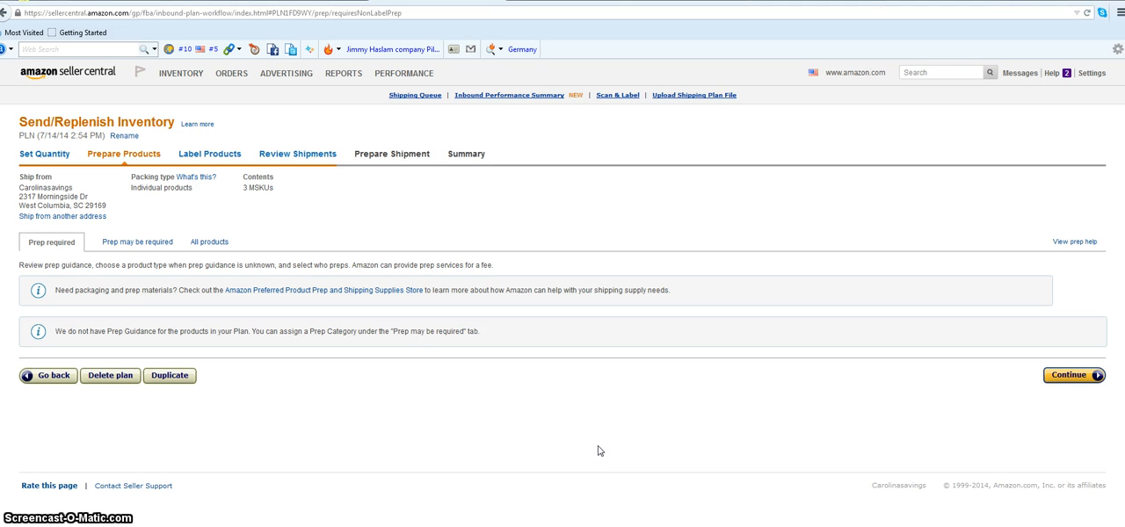